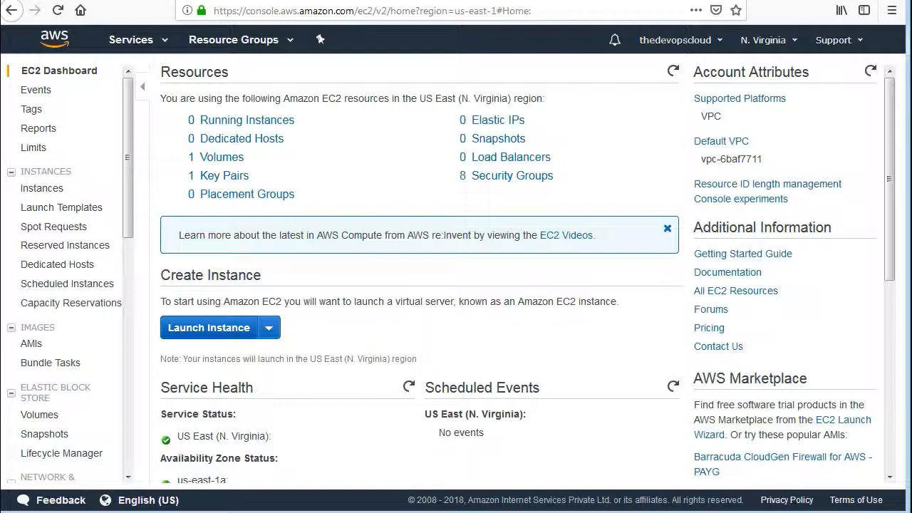
Step: Begin a new instance launch and scroll the AMI list to Red Hat Enterprise Linux 7.6
left_click(208, 327)
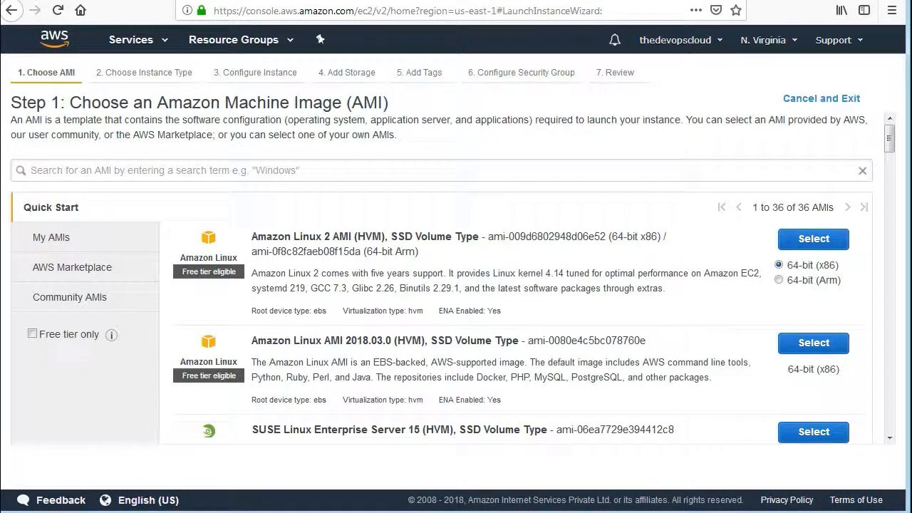
scroll("down", 3)
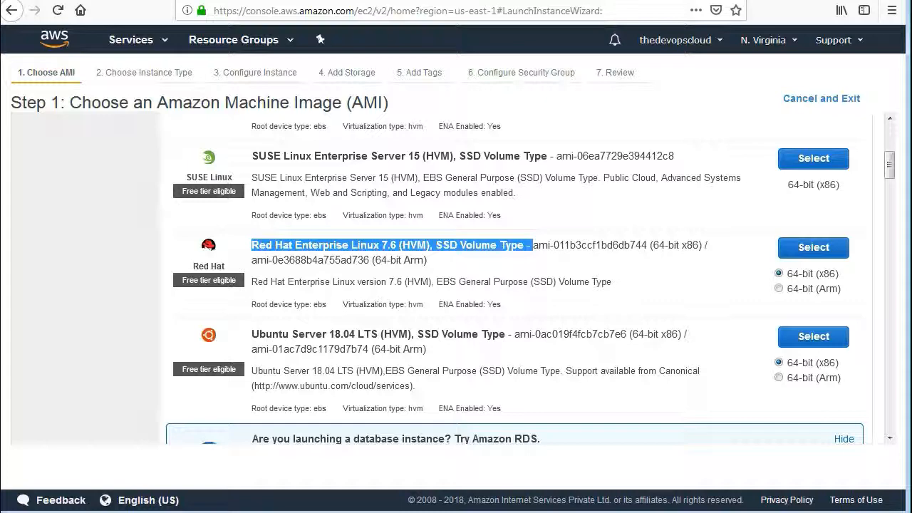
Step: Choose the Red Hat Enterprise Linux 7.6 image with t2.large type and continue to instance details
left_click(813, 248)
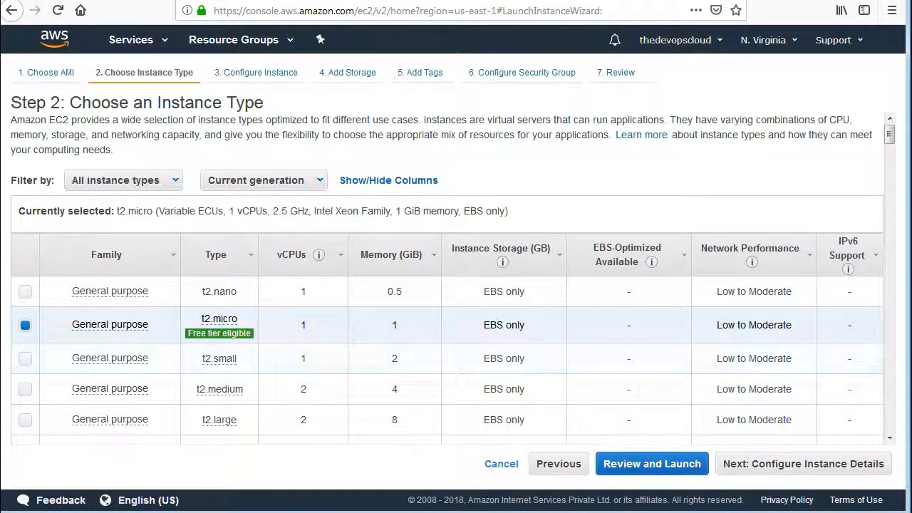
scroll("down", 3)
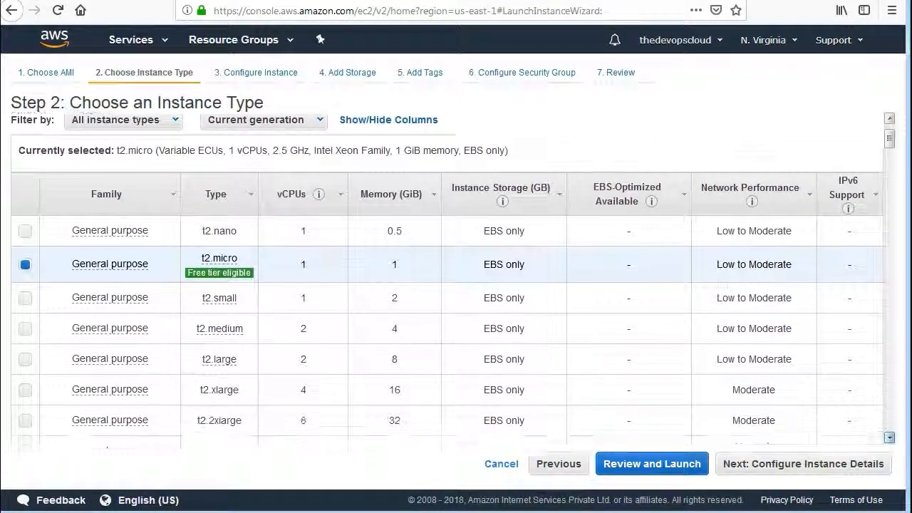
scroll("down", 3)
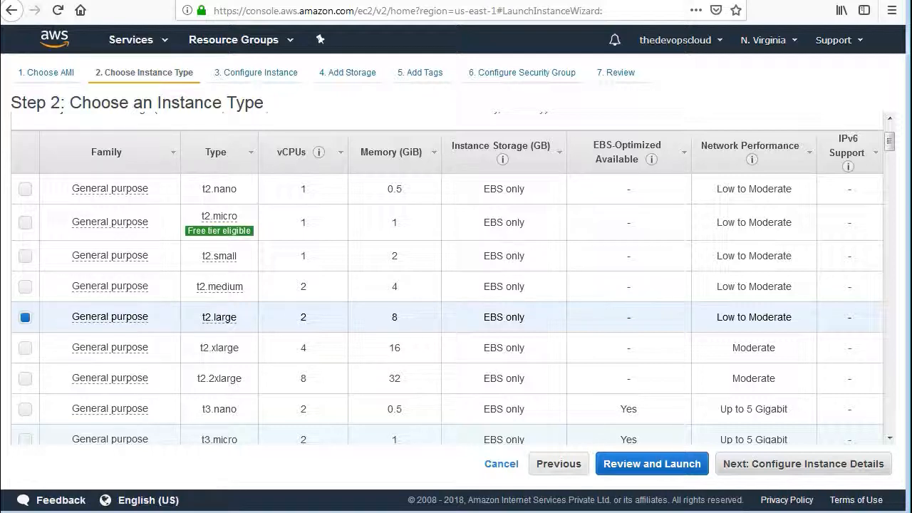
left_click(804, 463)
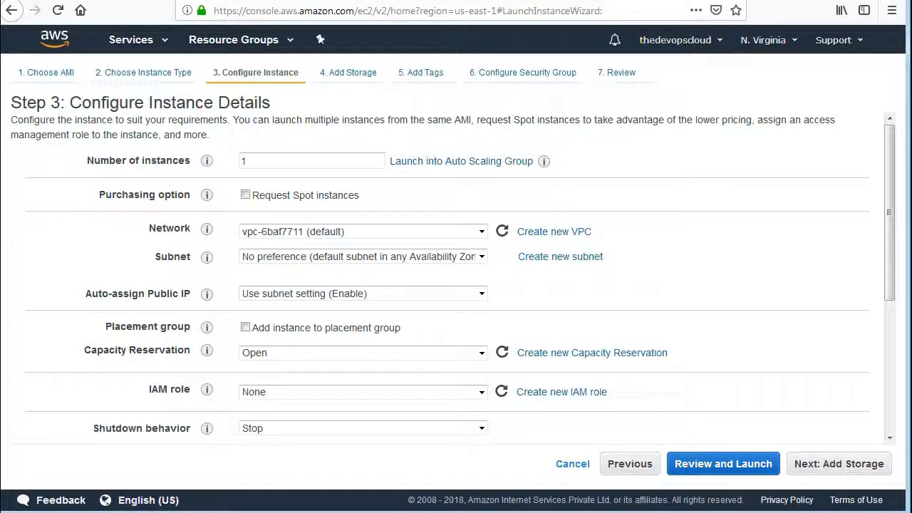
Step: Accept the default instance details unchanged and advance to the Add Tags step
scroll("down", 3)
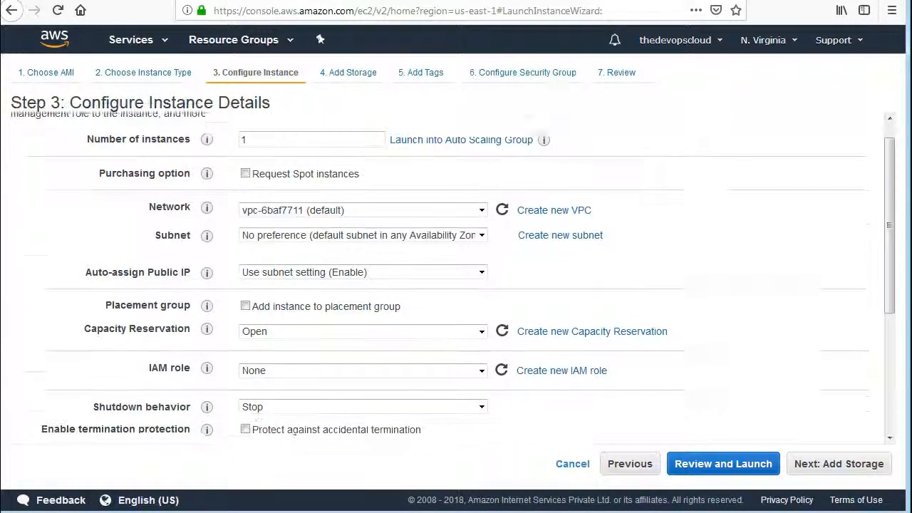
scroll("down", 3)
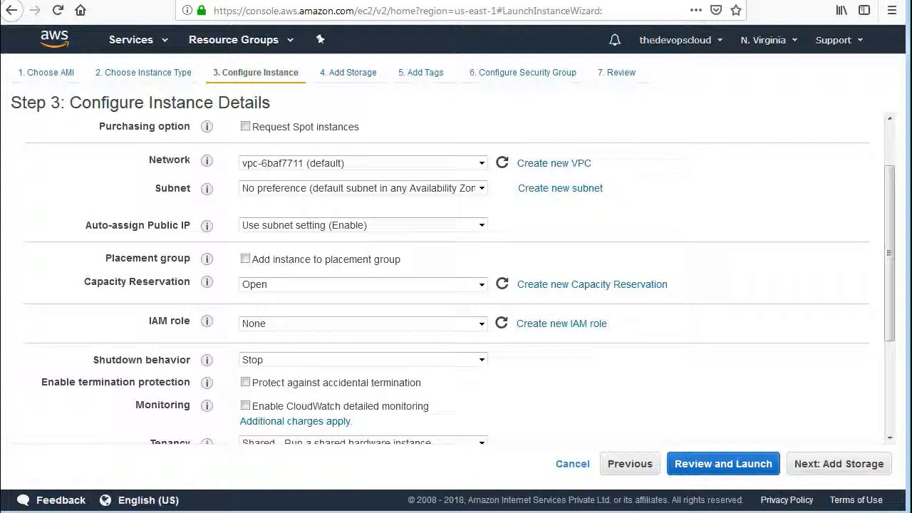
scroll("down", 3)
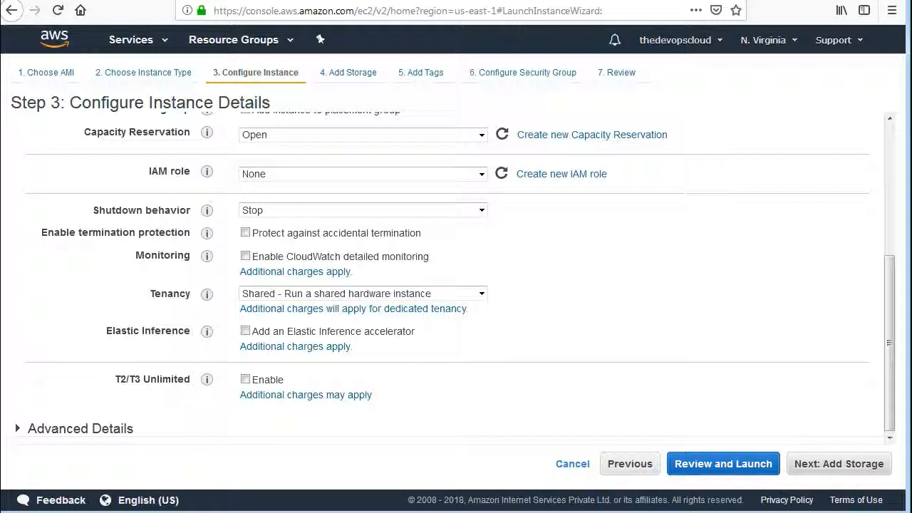
left_click(838, 463)
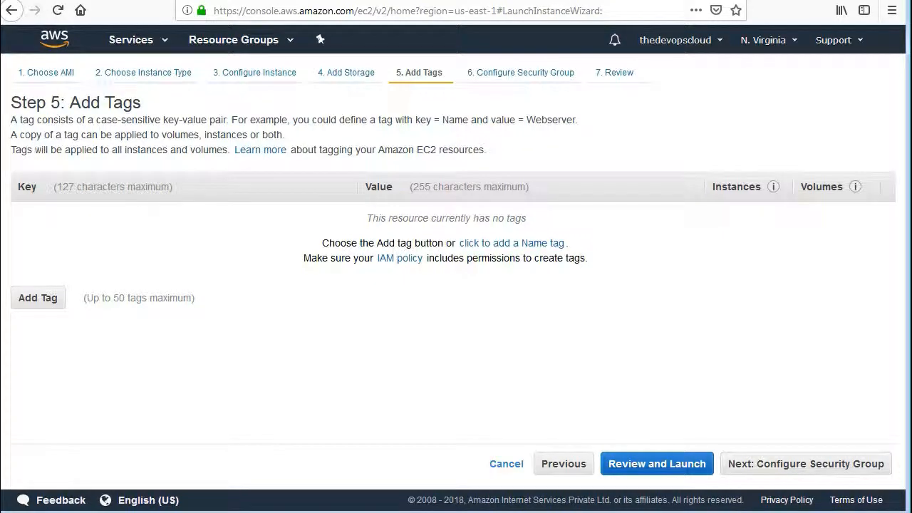
Step: Add a tag with Key 'Name' and Value 'puppetmaster', then continue to security group settings
left_click(37, 298)
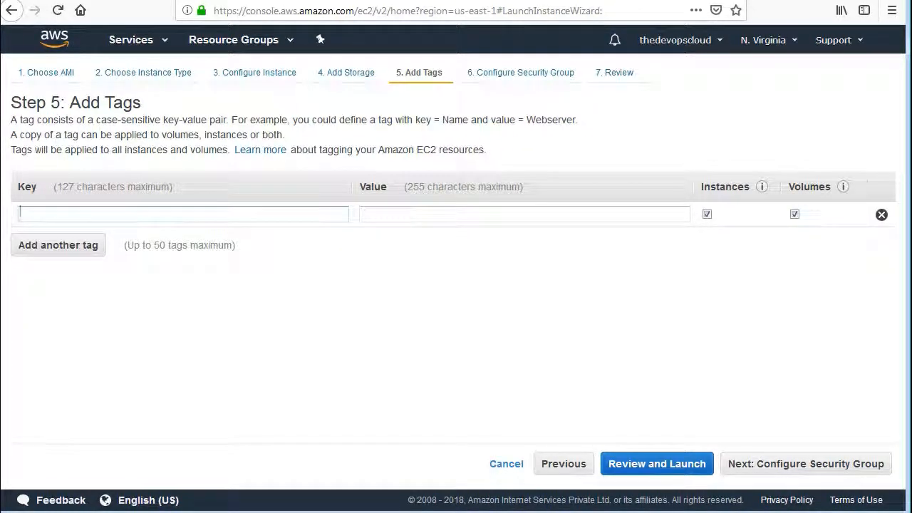
type("Name")
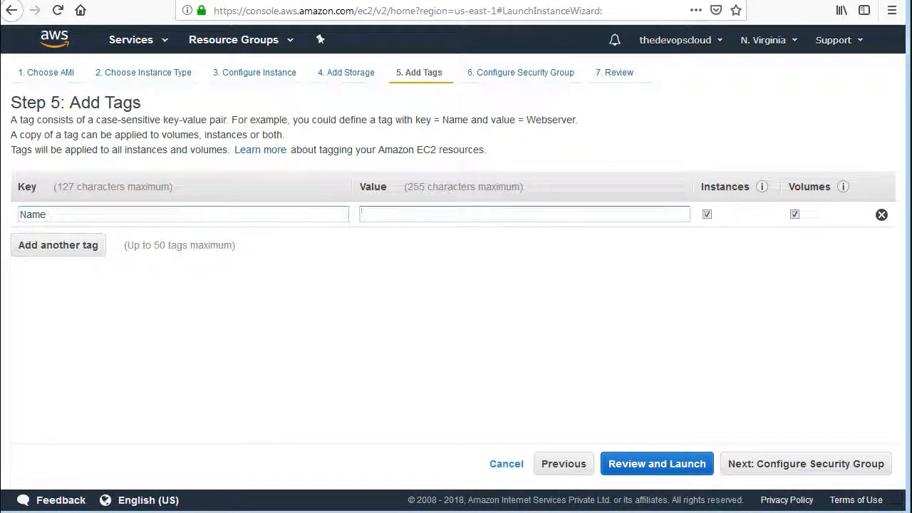
type("puppetmaste")
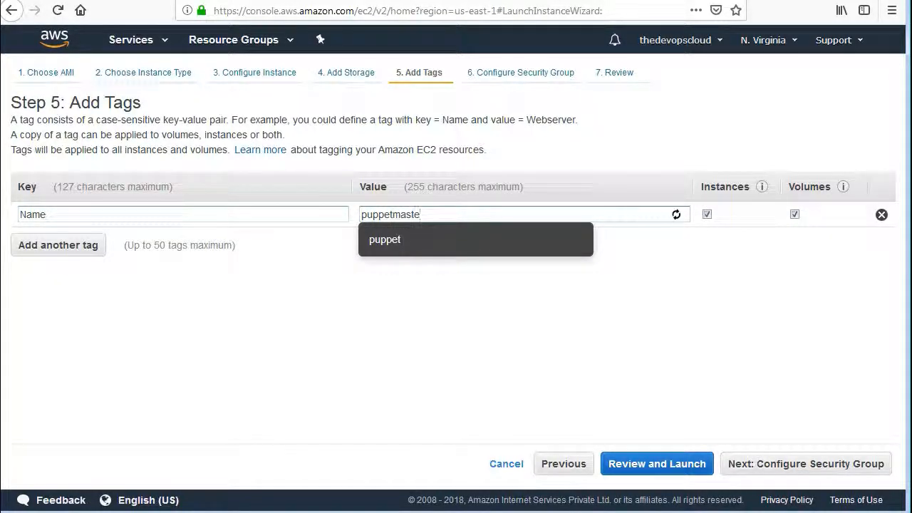
type("r")
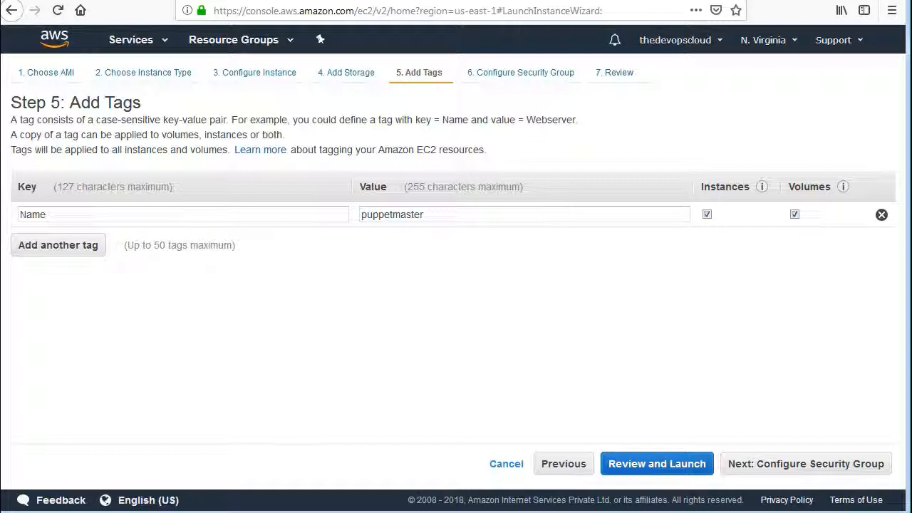
left_click(807, 464)
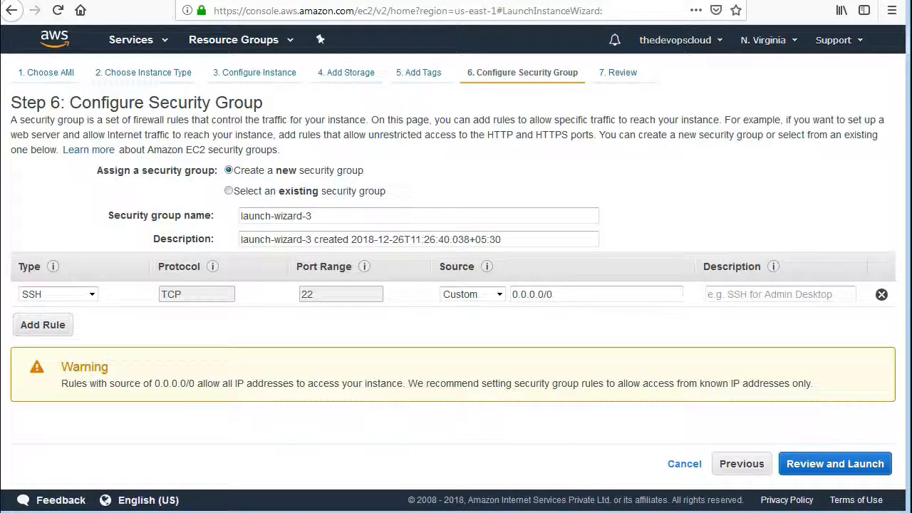
Step: Set the security group rule to All traffic from Anywhere and go to Review and Launch
left_click(57, 293)
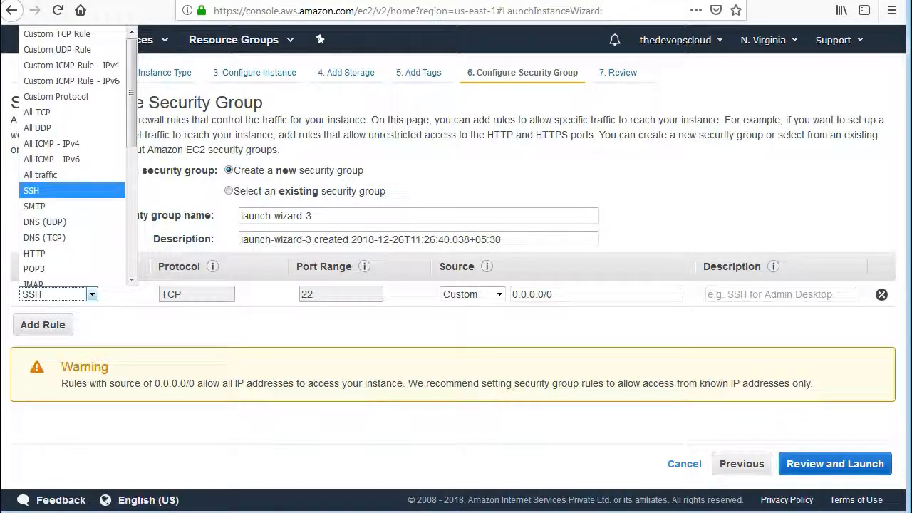
left_click(40, 174)
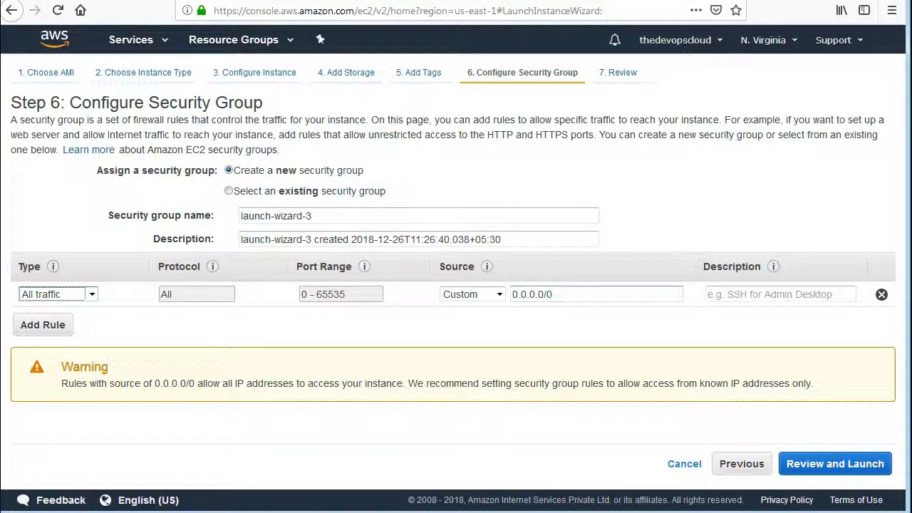
left_click(472, 294)
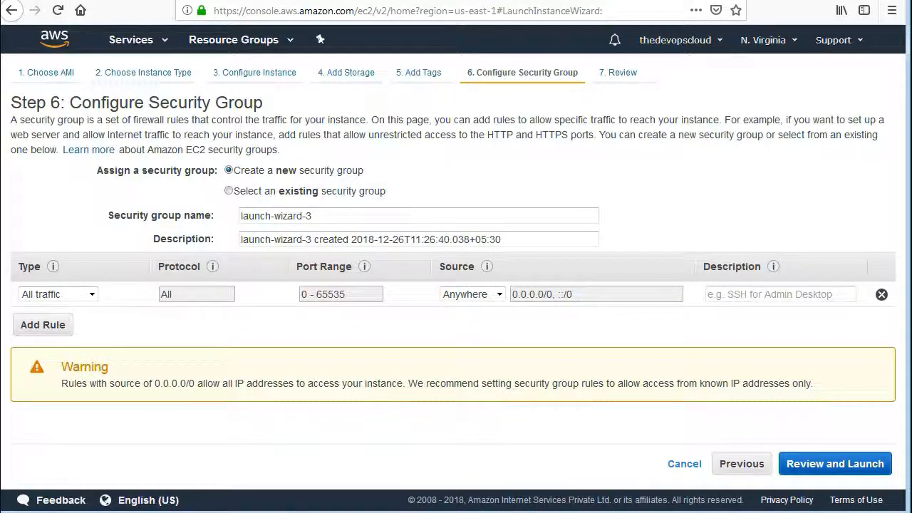
left_click(836, 464)
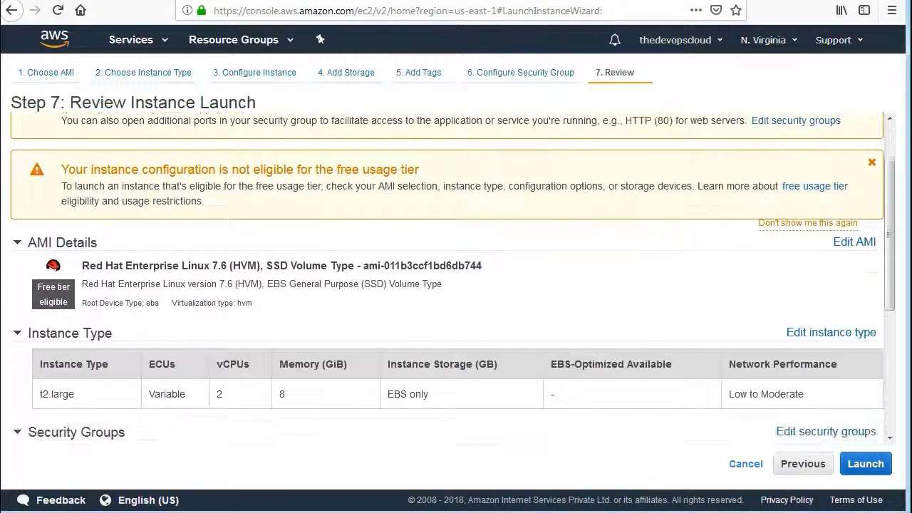
Step: Scroll through the launch review of the t2.large puppetmaster settings and start the launch
scroll("down", 3)
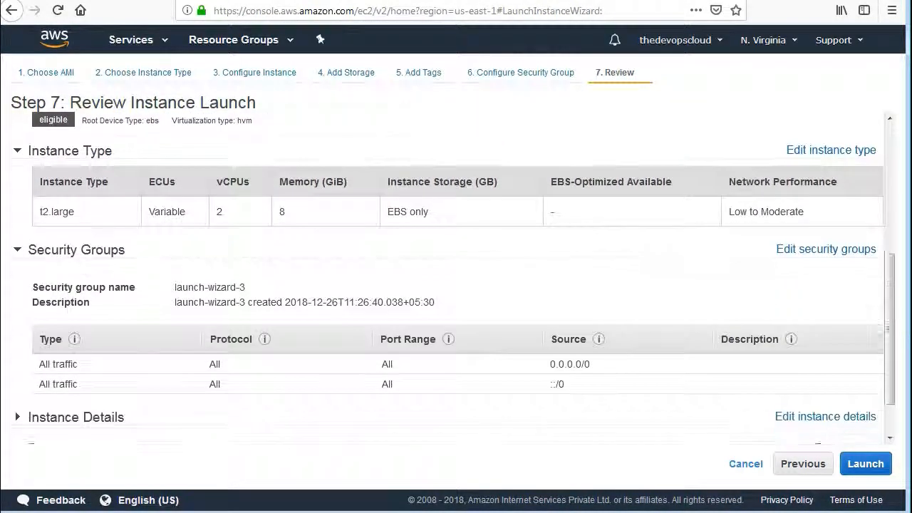
scroll("down", 3)
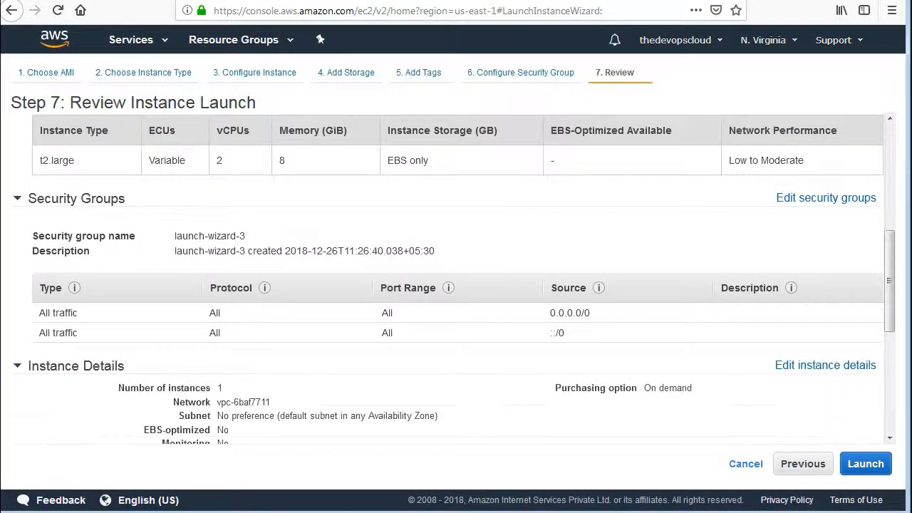
scroll("down", 3)
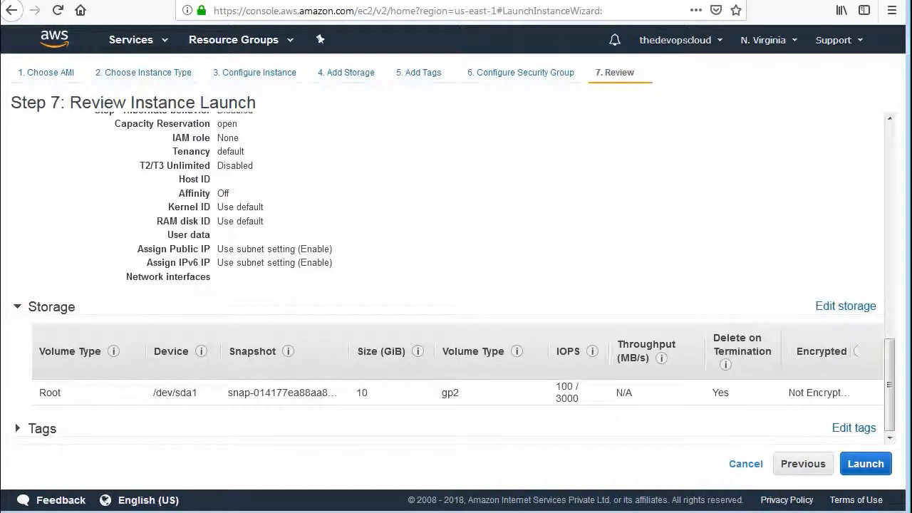
scroll("down", 3)
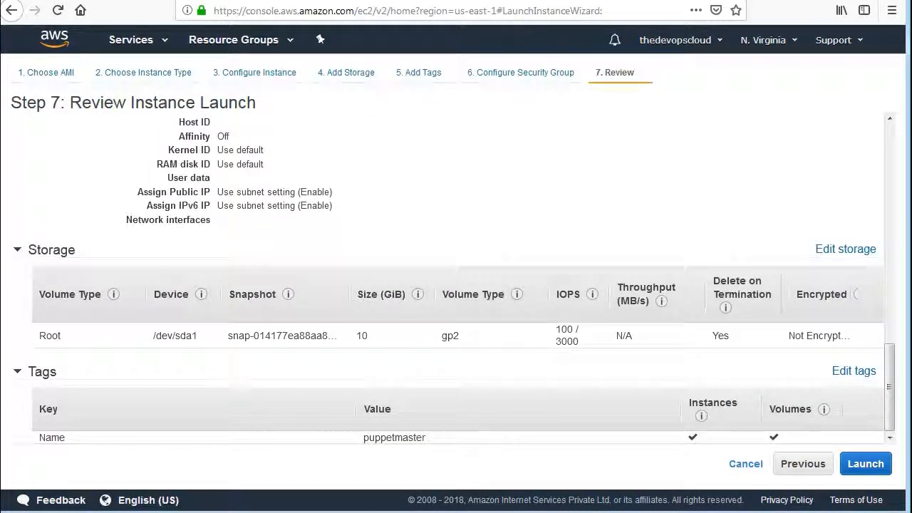
left_click(866, 464)
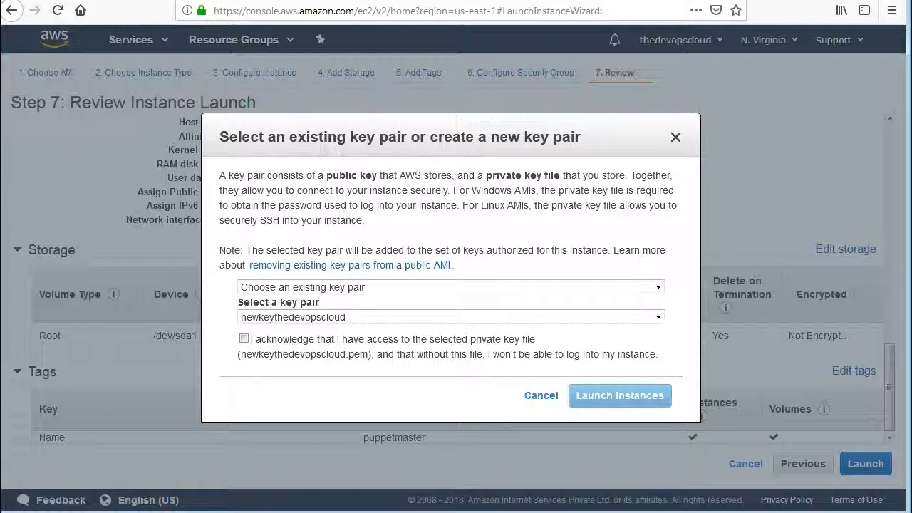
Step: Launch puppetmaster with the existing key pair so it appears running in the instance list
left_click(619, 397)
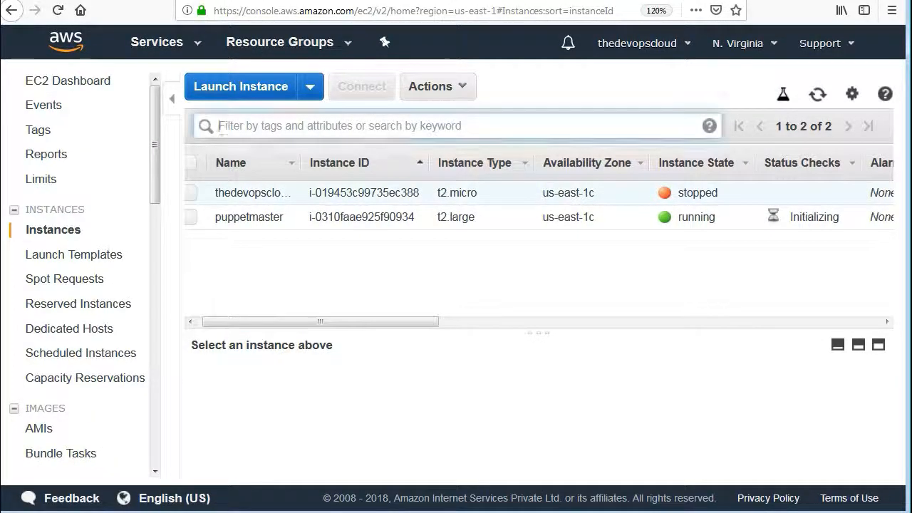
Step: Filter the instance list to 'puppetmaster'
type("puppetmaster")
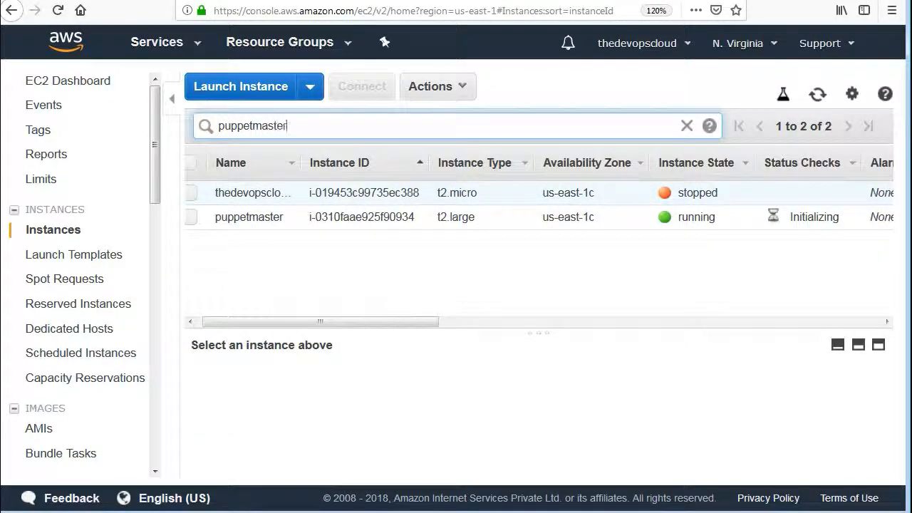
key("Enter")
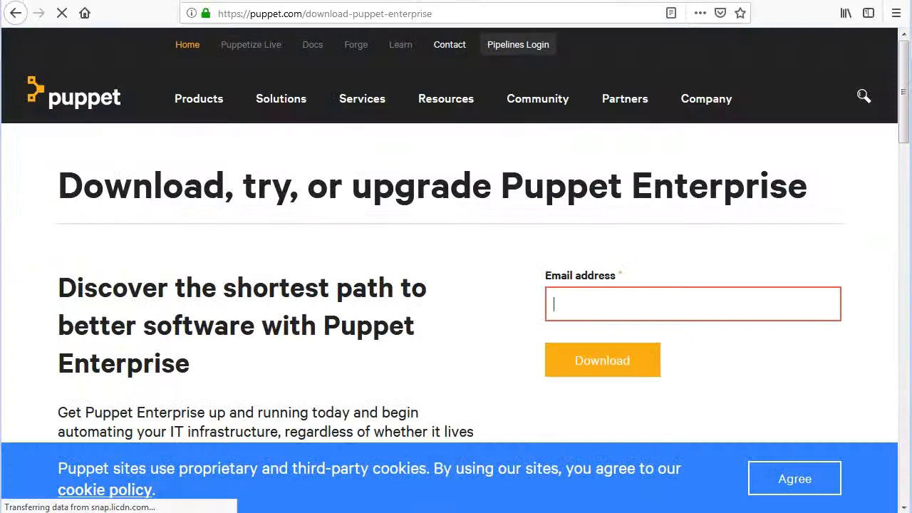
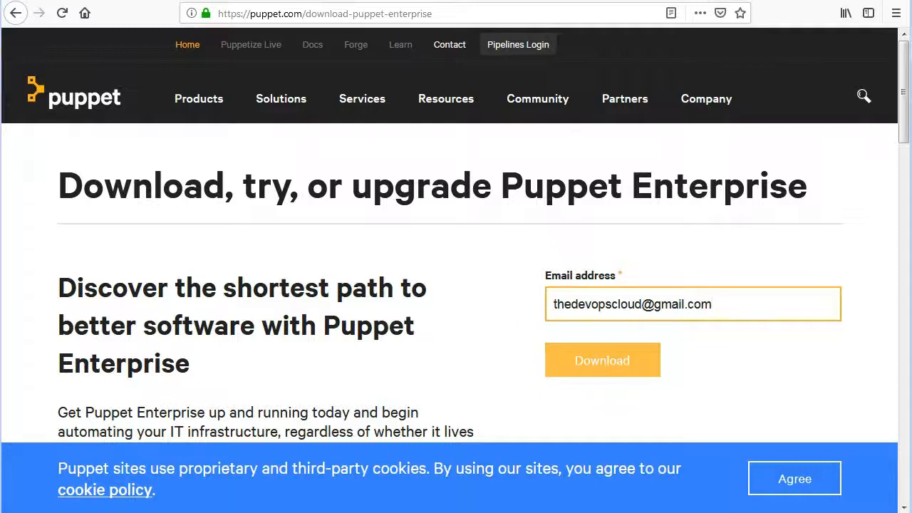
Step: Submit an email address on the Puppet download form, dismiss the cookie notice and reach the version page
left_click(602, 360)
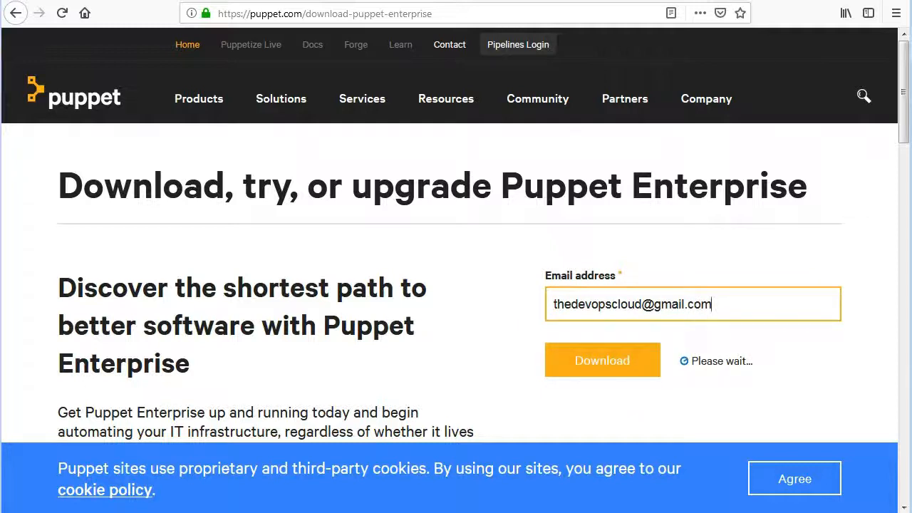
left_click(602, 360)
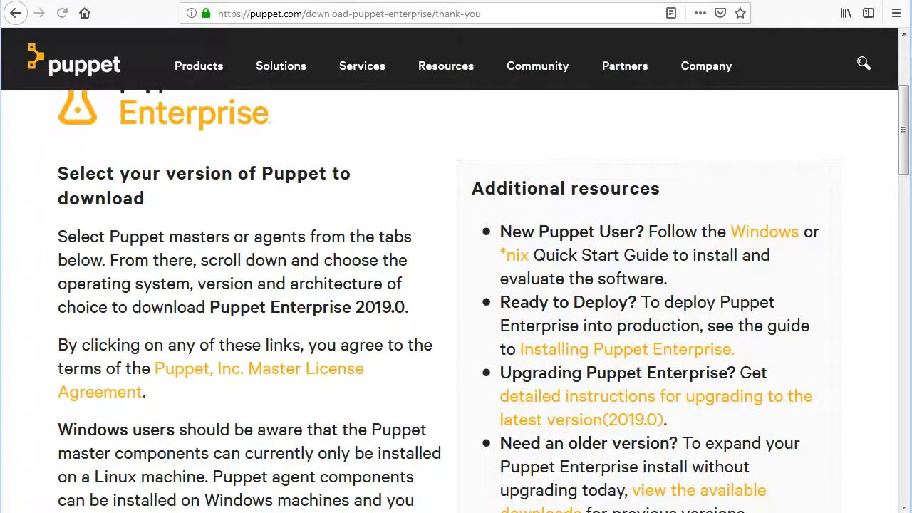
scroll("down", 3)
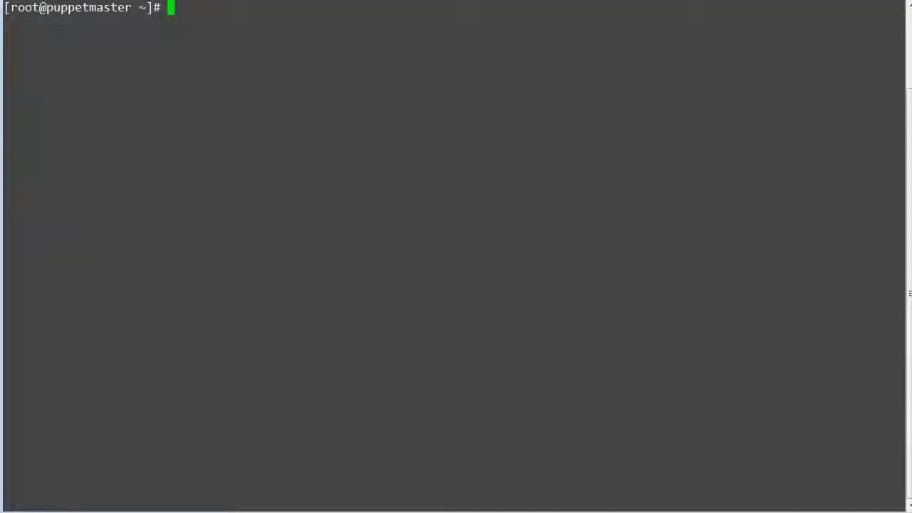
Step: Run cat /etc/redhat-release to confirm RHEL 7.6 and copy the EL 7 master installer link for wget
type("cat /etc/")
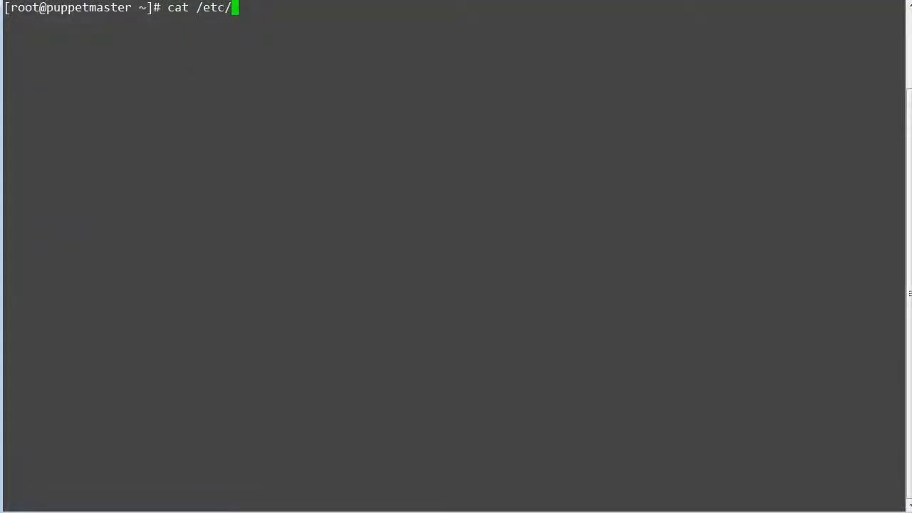
type("redhat-release")
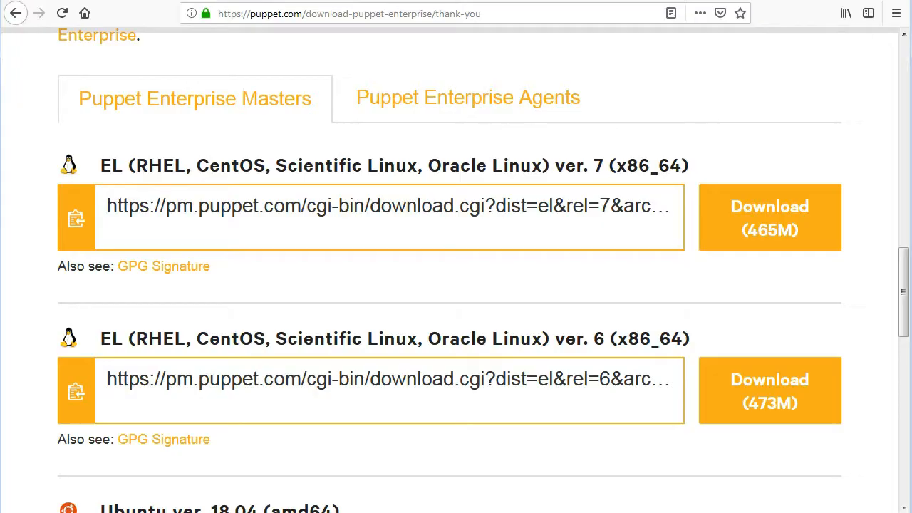
left_click(75, 216)
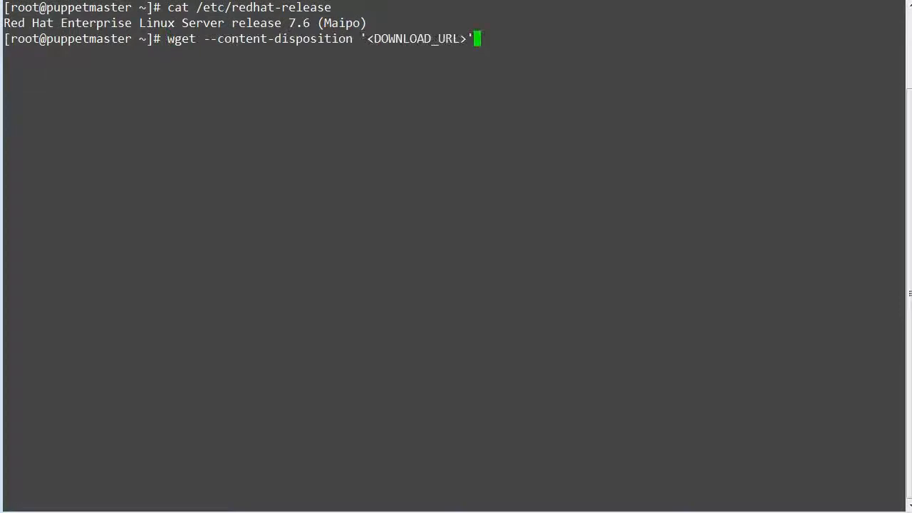
Step: Install wget with yum, answering y to the prompt
key("BackSpace")
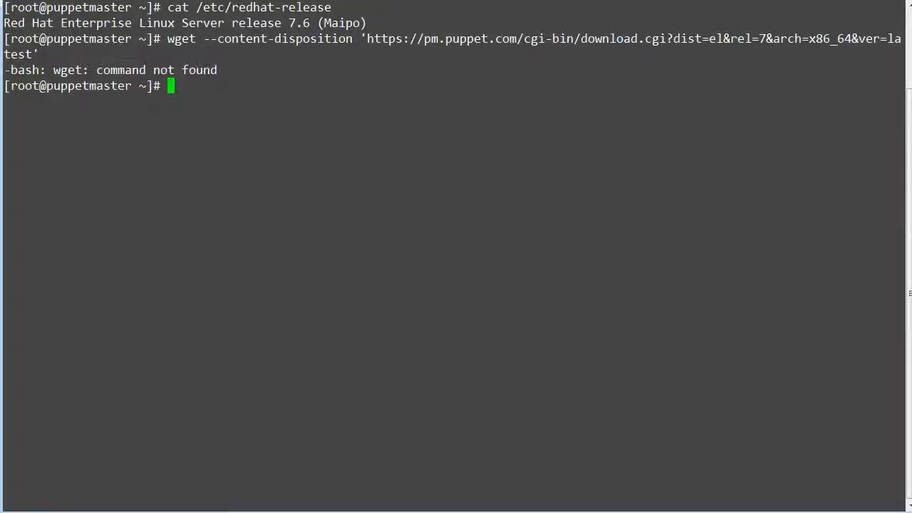
type("yum install wget")
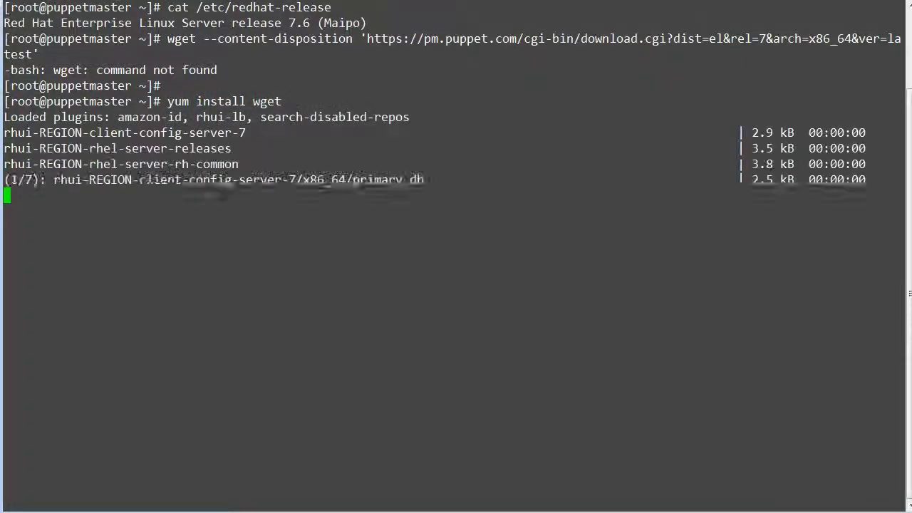
type("y/d/N]: y")
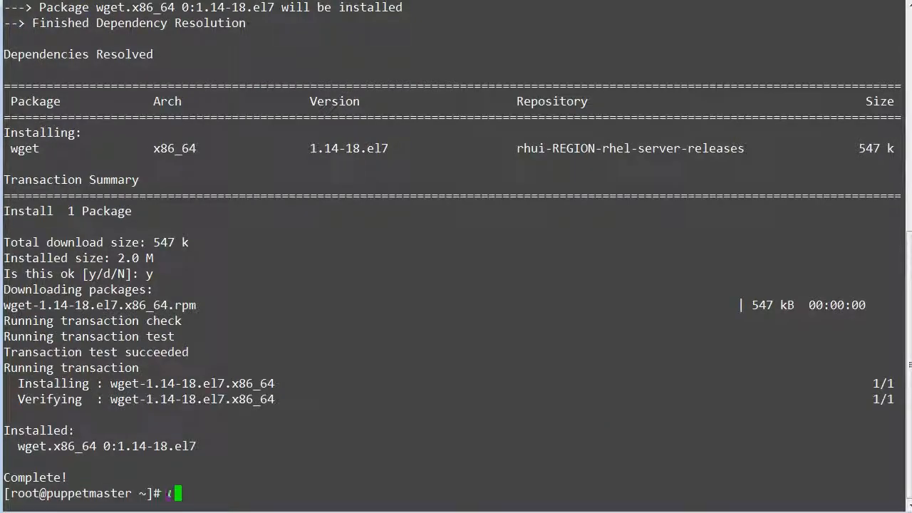
Step: Download the Puppet Enterprise 2019.0.1 EL 7 tarball with wget and list it with ll
type("wget --content-disposition 'https://pm.puppet.com/cgi-bin/download.cgi?dist=el&rel=7&arch=x86_64&ver=latest'")
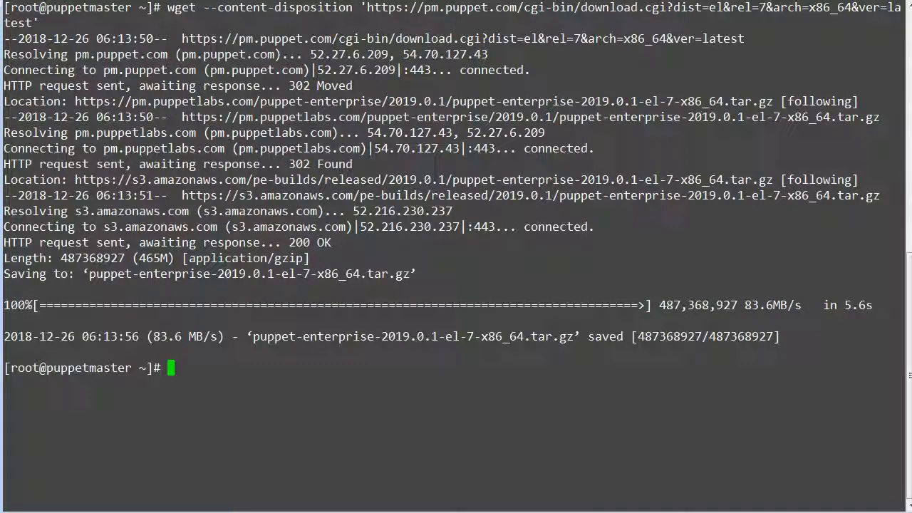
type("ll")
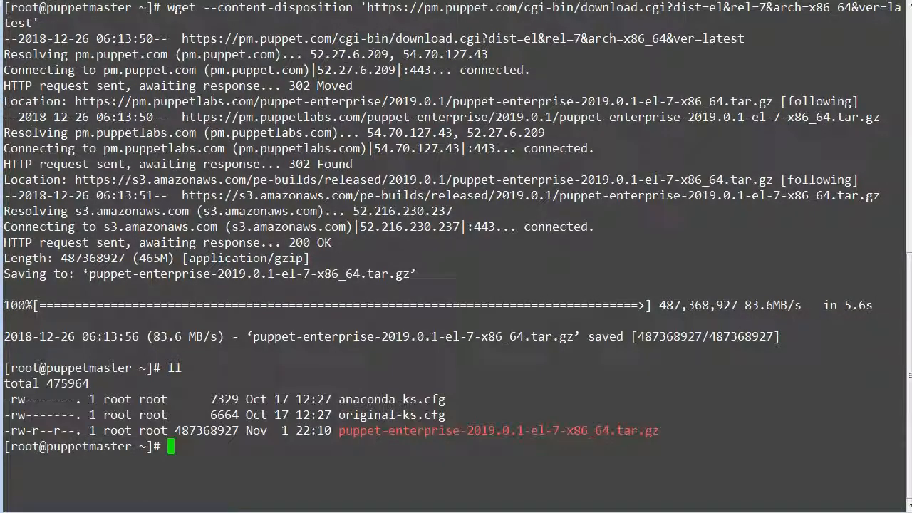